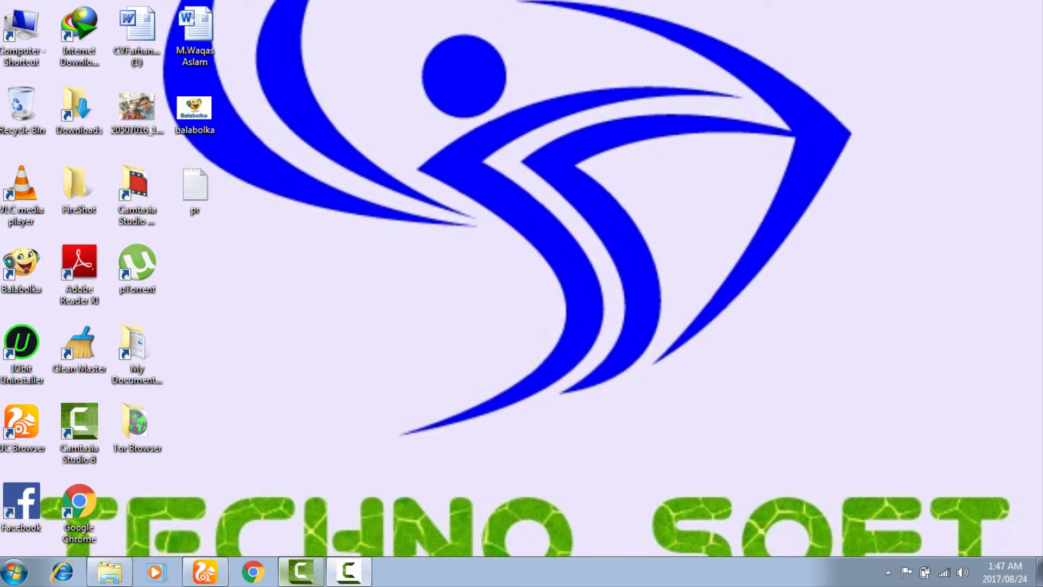
{"action": "mouse_move", "coordinate": [1033, 463]}
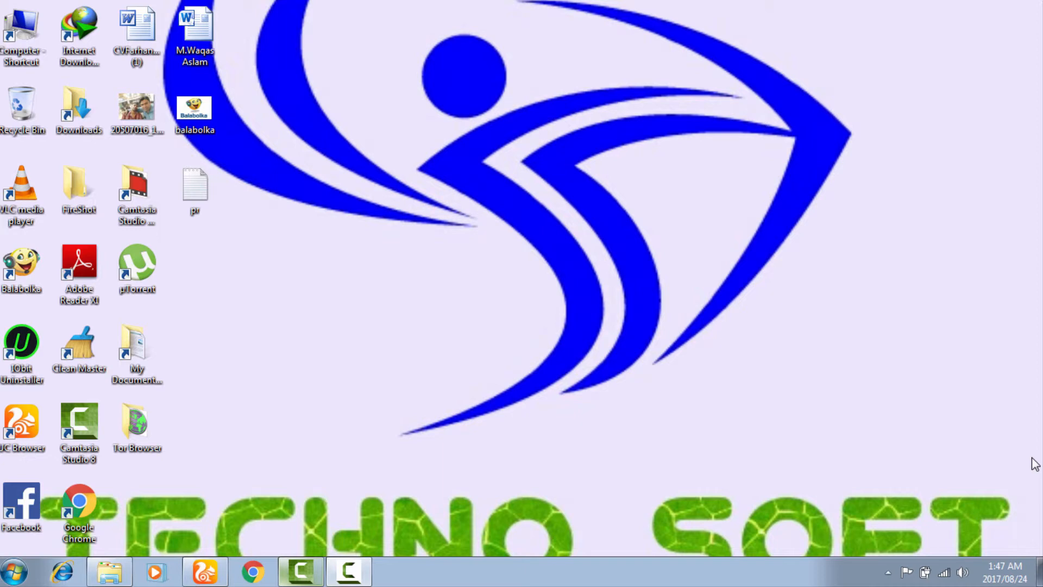
{"action": "mouse_move", "coordinate": [411, 518]}
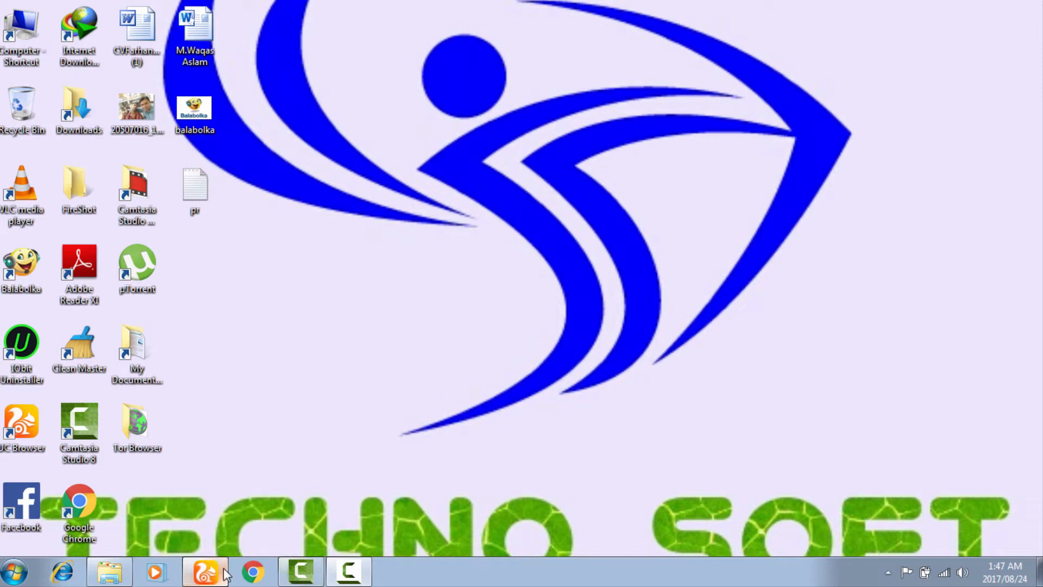
Step: Bring up the 'How To Create Youtube Channel Intro Properly' upload page and scroll its description
{"action": "left_click", "coordinate": [251, 571]}
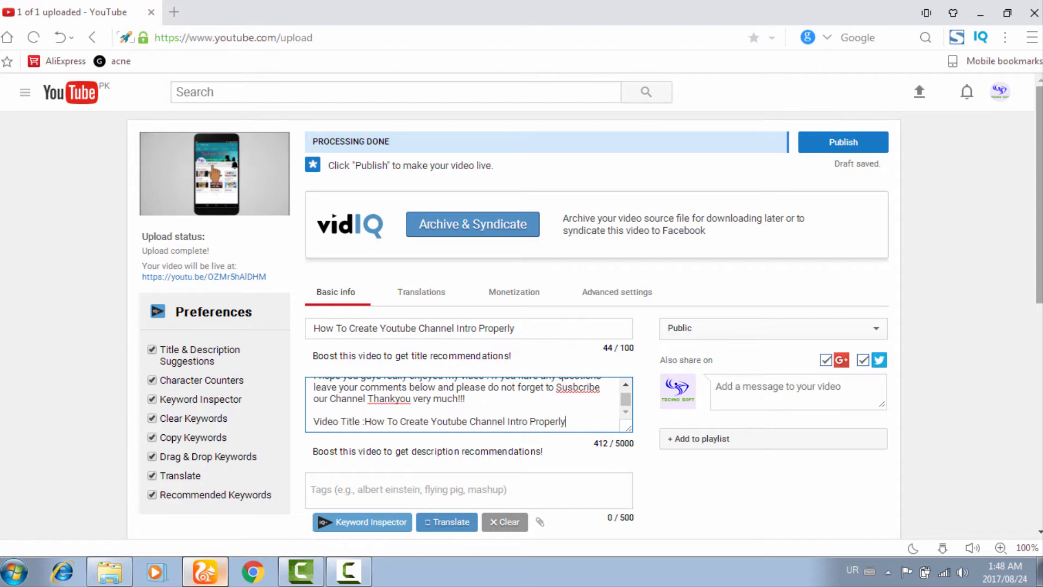
{"action": "scroll", "scroll_direction": "down", "scroll_amount": 3}
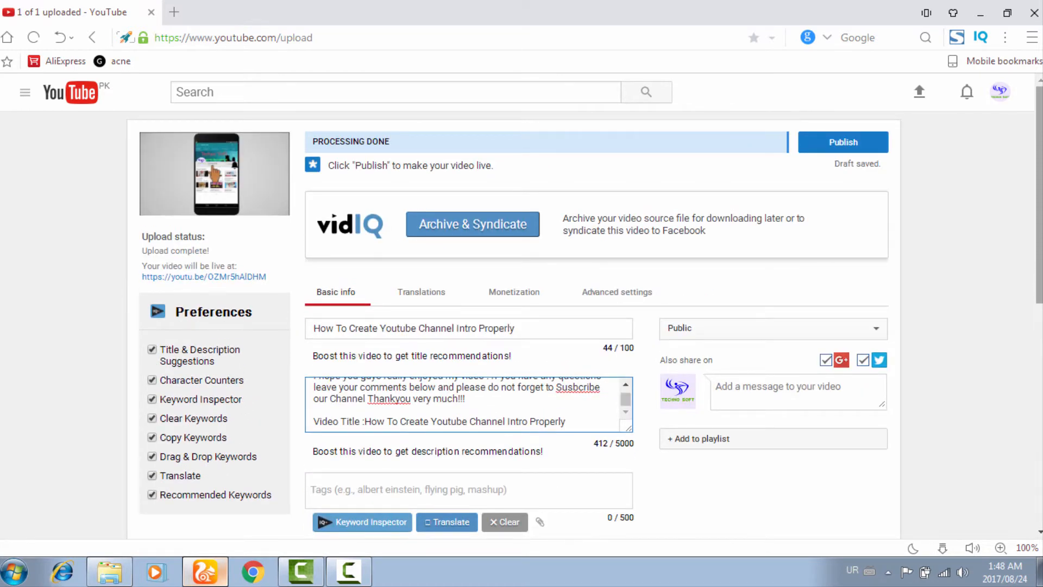
{"action": "scroll", "scroll_direction": "down", "scroll_amount": 3}
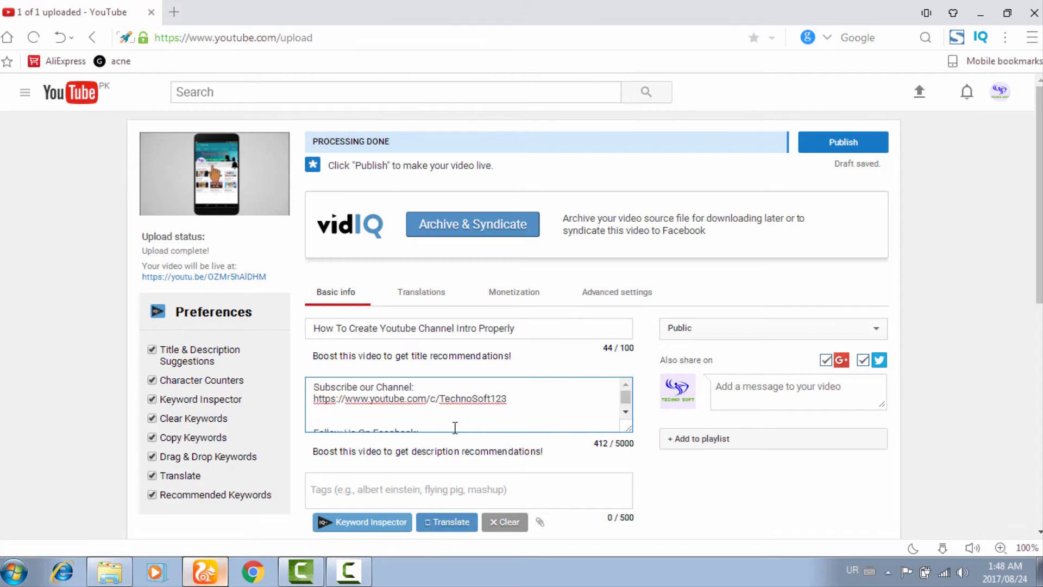
{"action": "scroll", "scroll_direction": "down", "scroll_amount": 3}
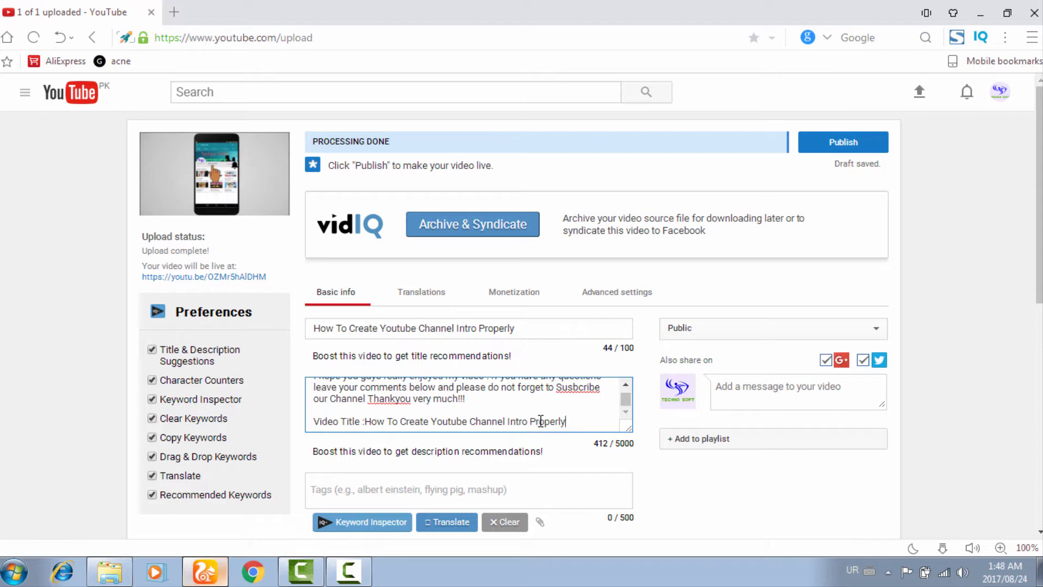
{"action": "scroll", "scroll_direction": "down", "scroll_amount": 3}
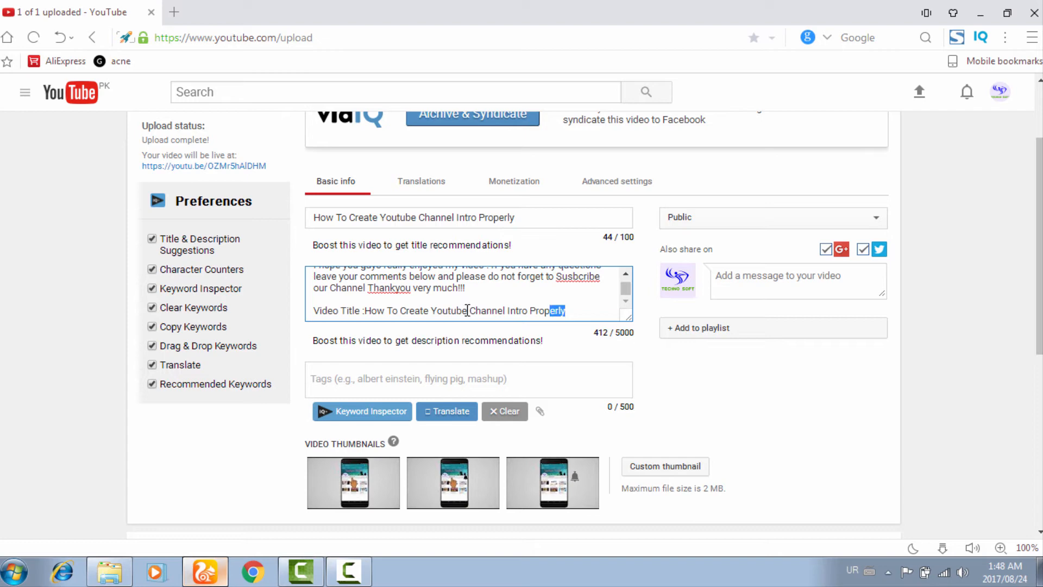
Step: Tag the video with its copied full title and 'Create Youtube Intro'
{"action": "left_click_drag", "start_coordinate": [566, 311], "coordinate": [364, 311]}
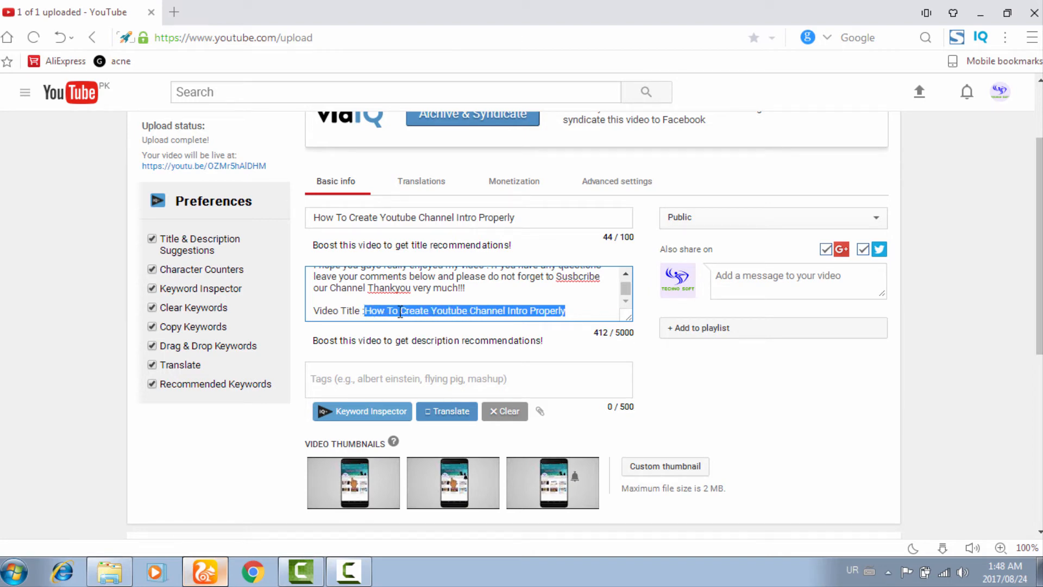
{"action": "right_click", "coordinate": [463, 311]}
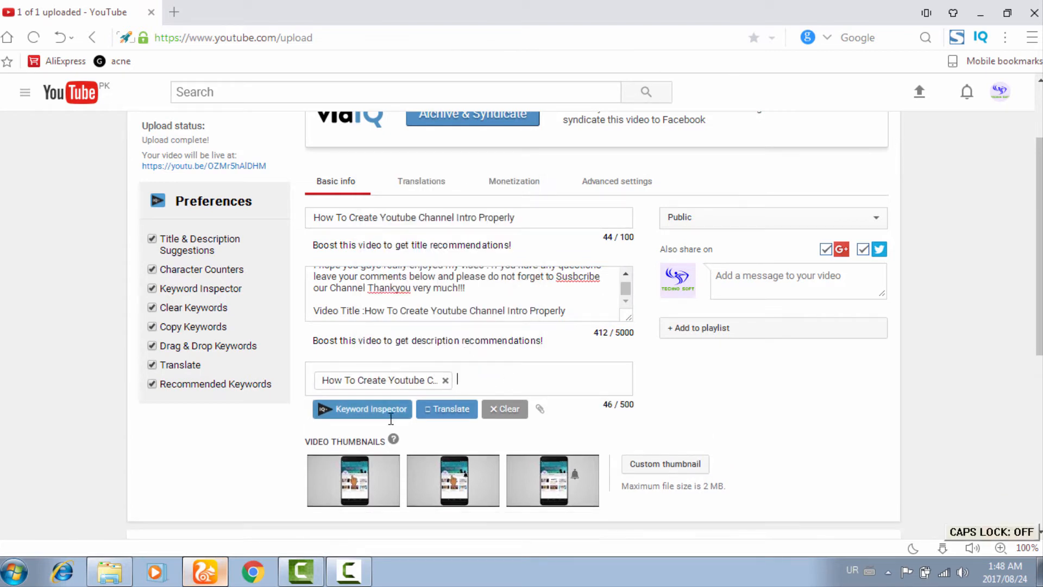
{"action": "type", "text": "Create Y"}
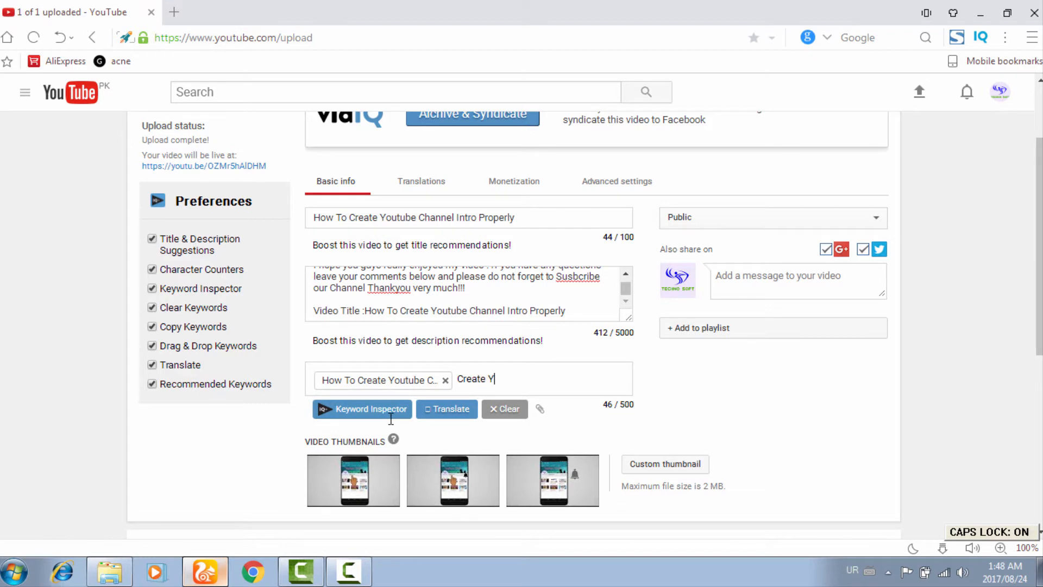
{"action": "type", "text": "outu"}
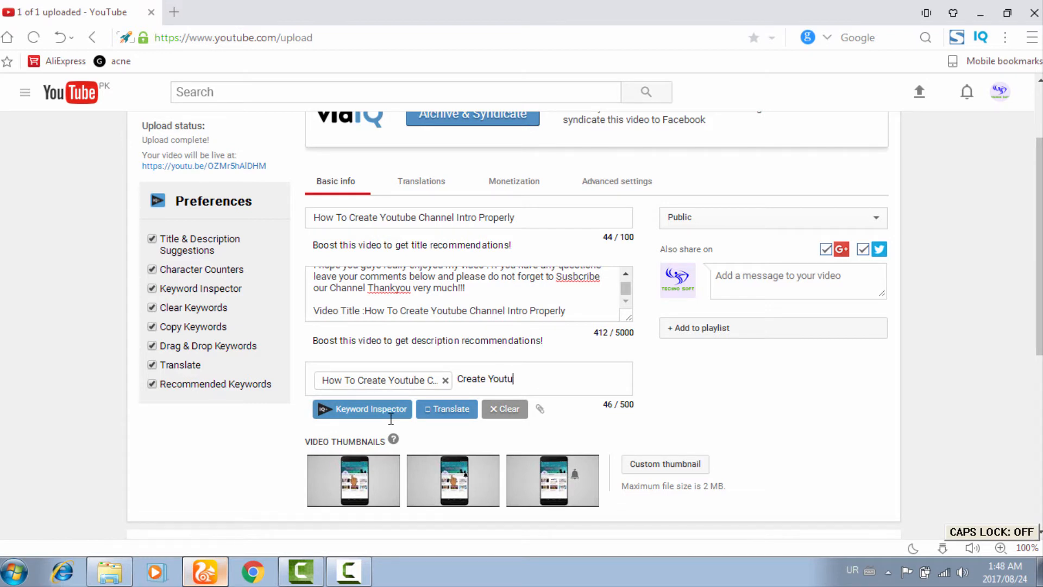
{"action": "type", "text": "be"}
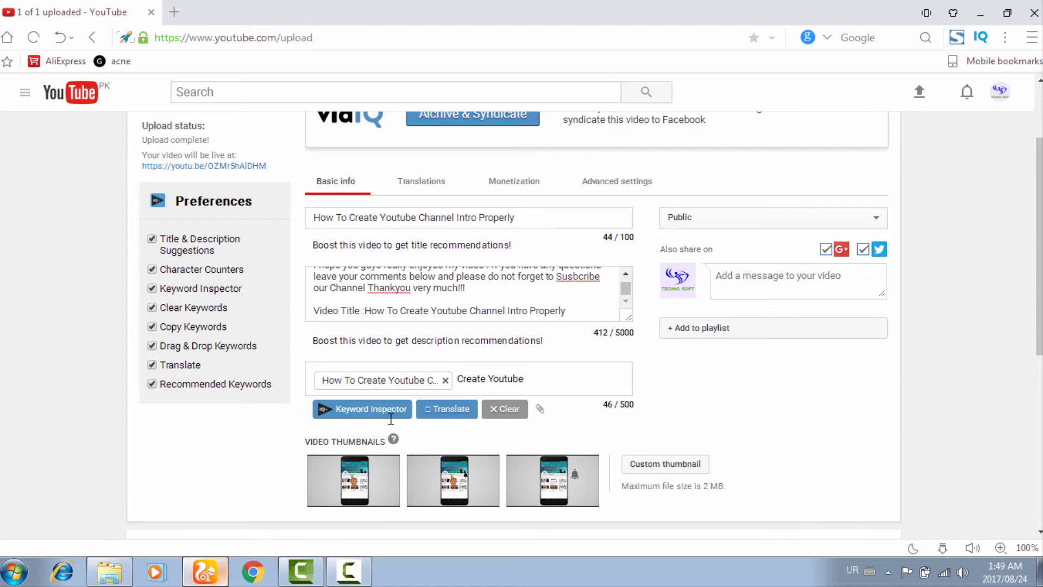
{"action": "type", "text": "Intr"}
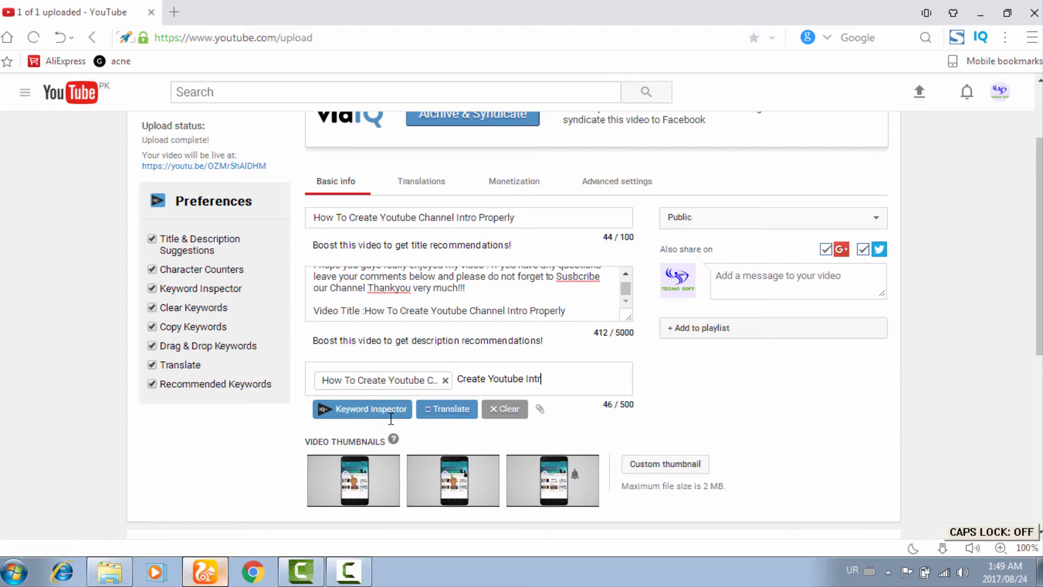
{"action": "key", "text": "enter"}
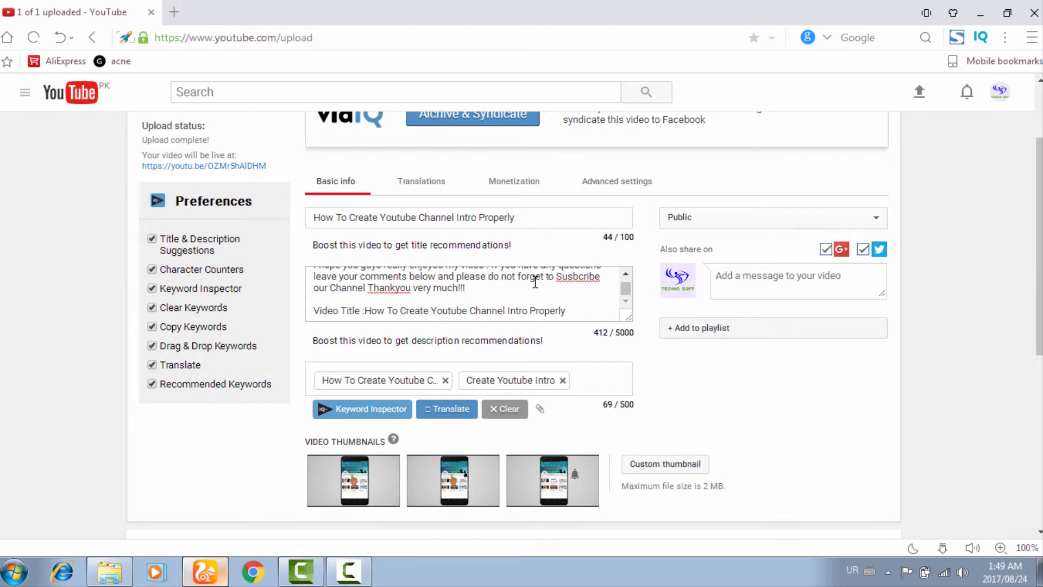
{"action": "scroll", "scroll_direction": "down", "scroll_amount": 3}
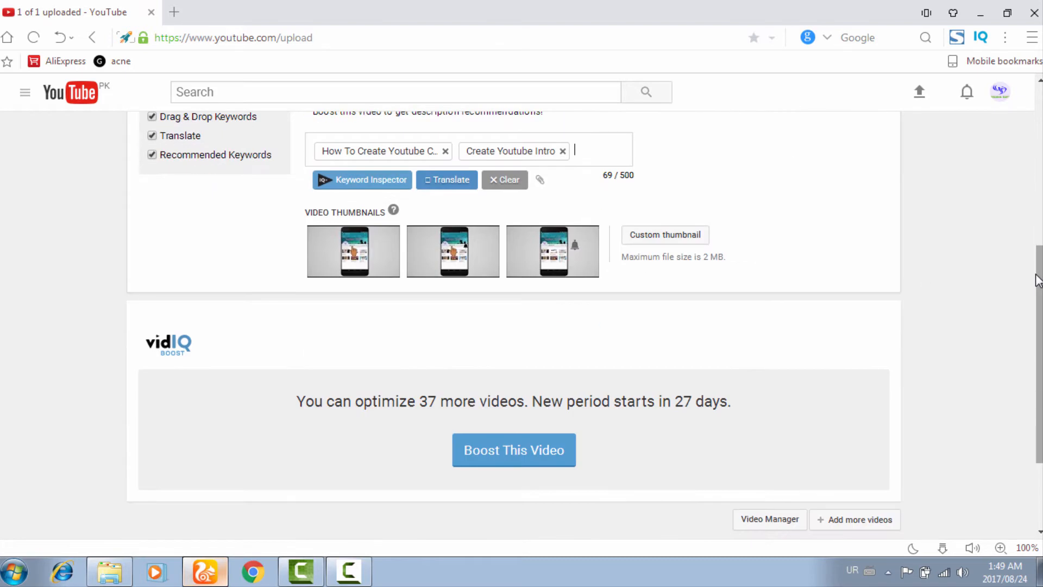
{"action": "mouse_move", "coordinate": [345, 408]}
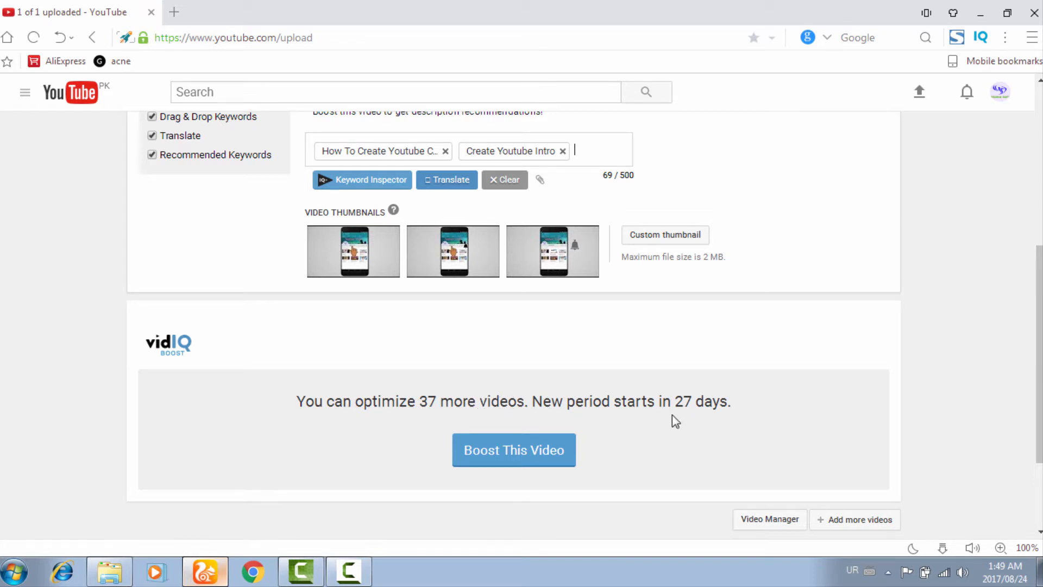
{"action": "mouse_move", "coordinate": [223, 380]}
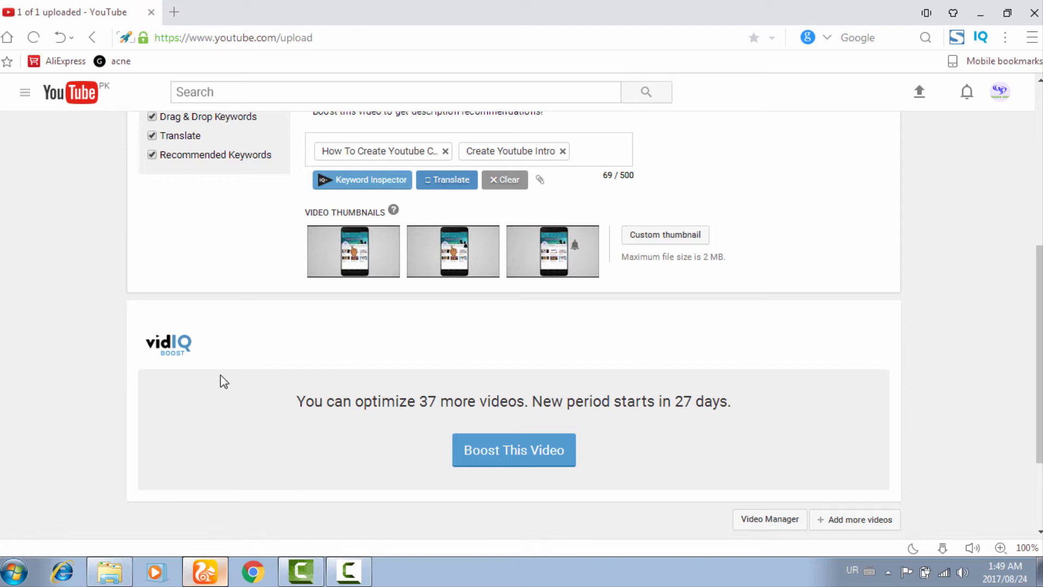
Step: Generate vidIQ Boost recommendations and add 'panzoid' as a tag
{"action": "scroll", "scroll_direction": "down", "scroll_amount": 3}
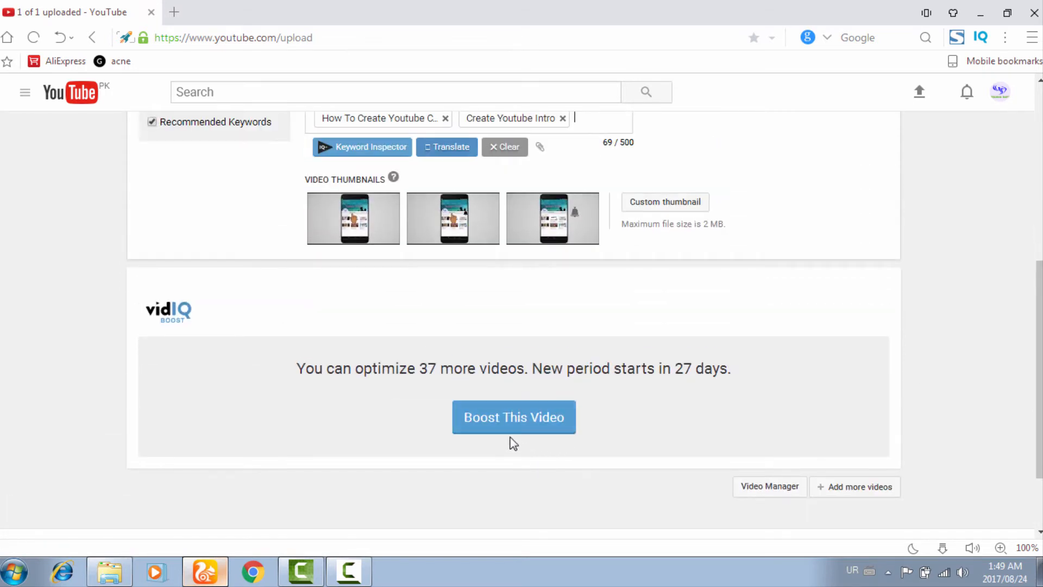
{"action": "left_click", "coordinate": [513, 417]}
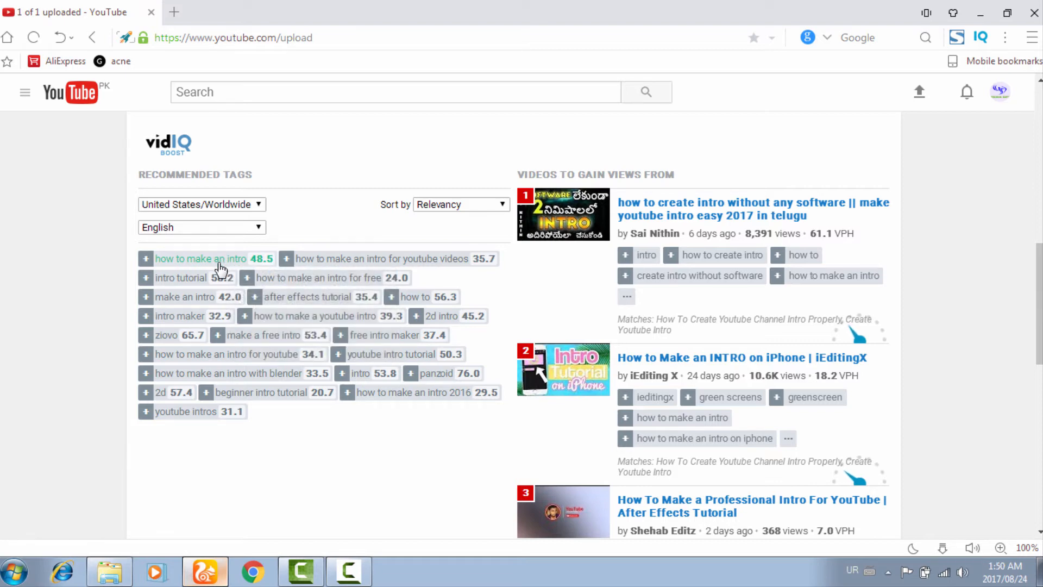
{"action": "mouse_move", "coordinate": [221, 268]}
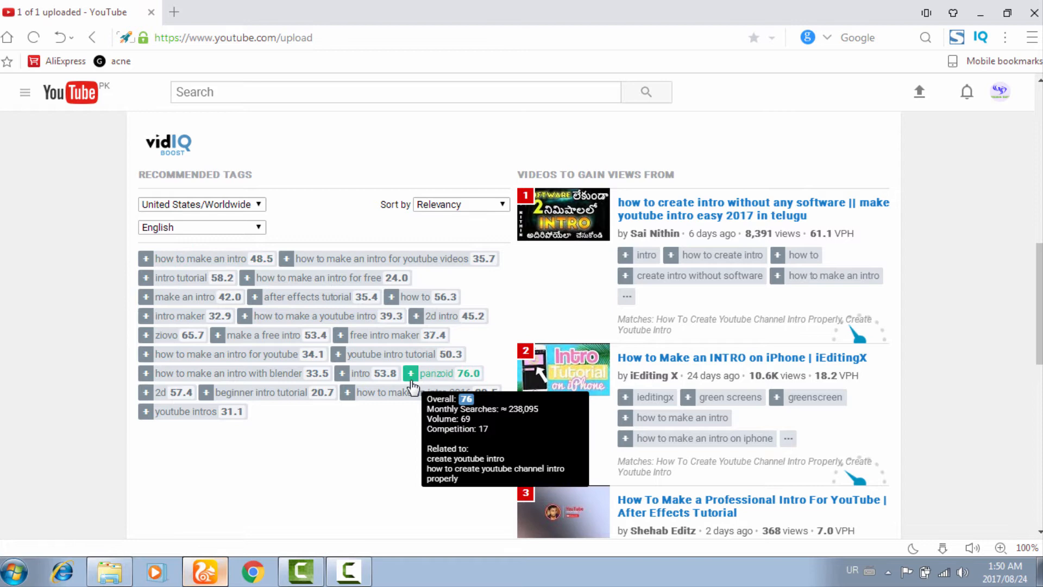
{"action": "left_click", "coordinate": [410, 373]}
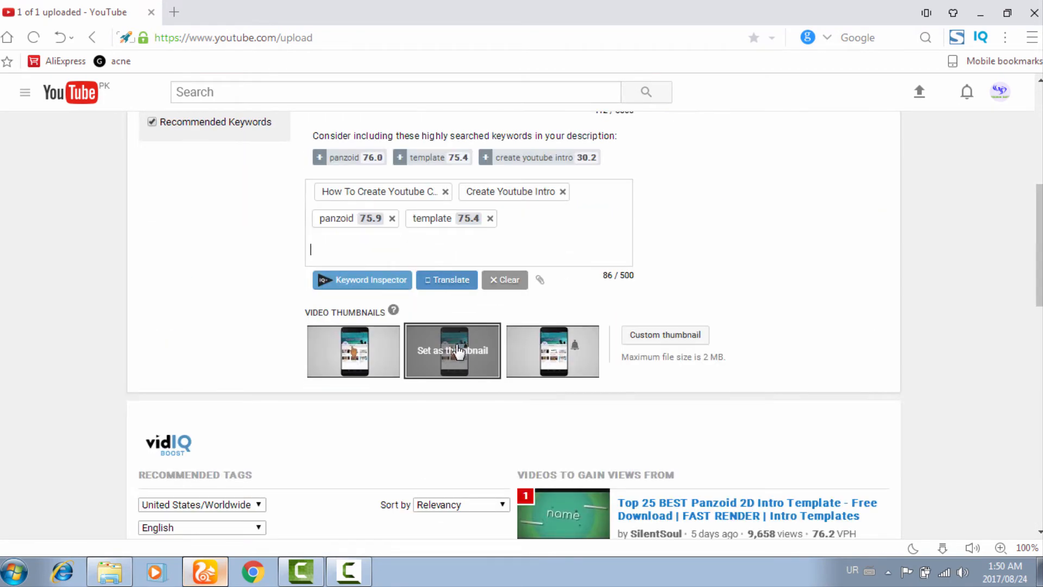
Step: Add recommended tags such as 'free intro template' from vidIQ's keyword list
{"action": "scroll", "scroll_direction": "down", "scroll_amount": 3}
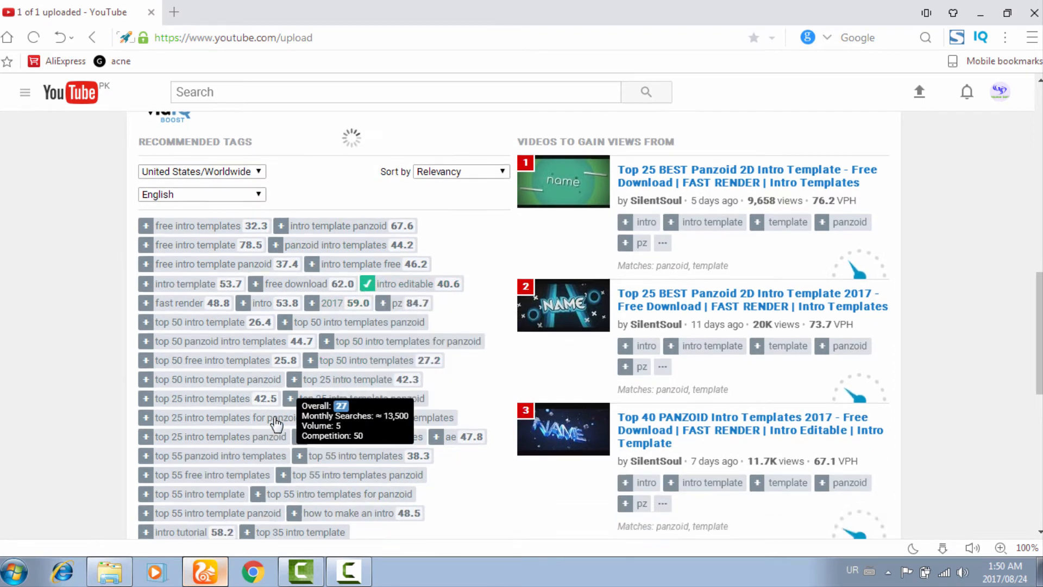
{"action": "left_click", "coordinate": [215, 298]}
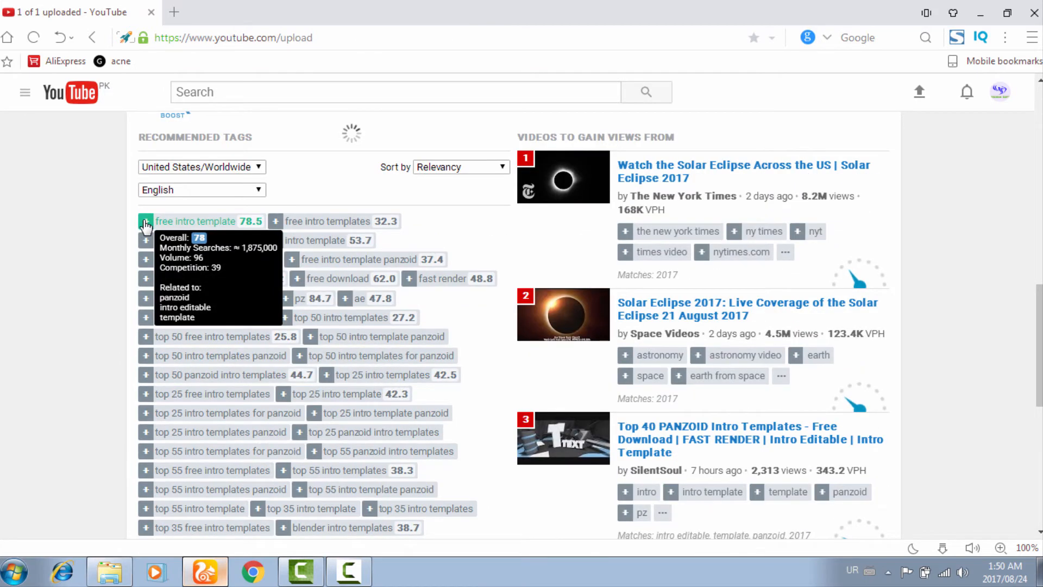
{"action": "left_click", "coordinate": [146, 221]}
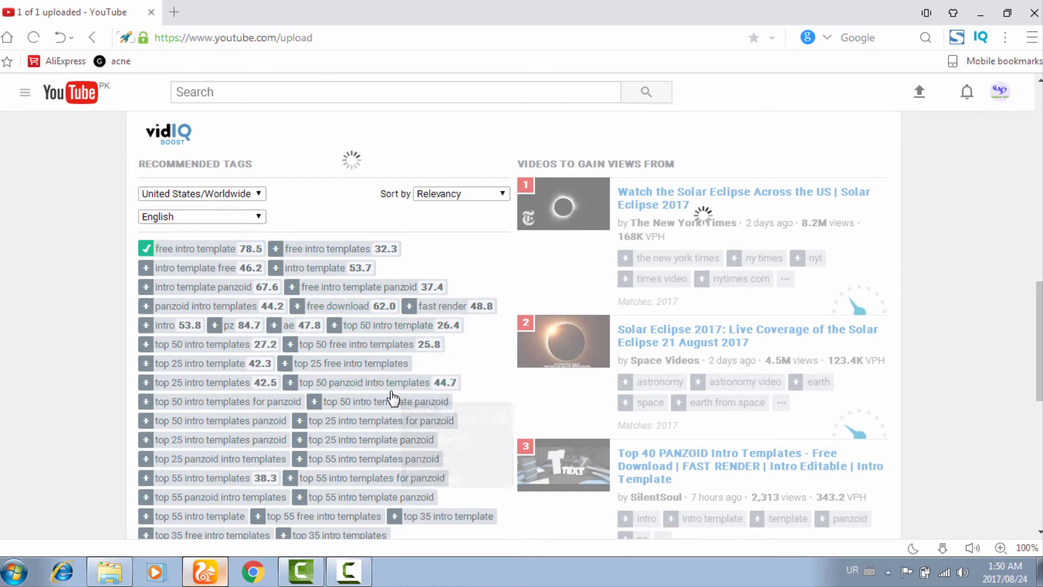
{"action": "scroll", "scroll_direction": "down", "scroll_amount": 3}
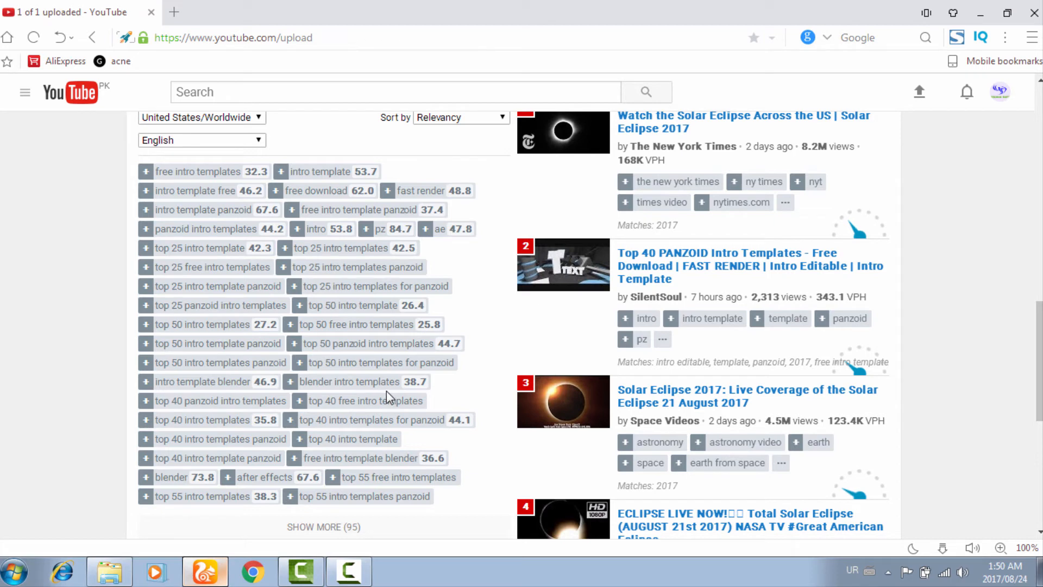
{"action": "mouse_move", "coordinate": [352, 305]}
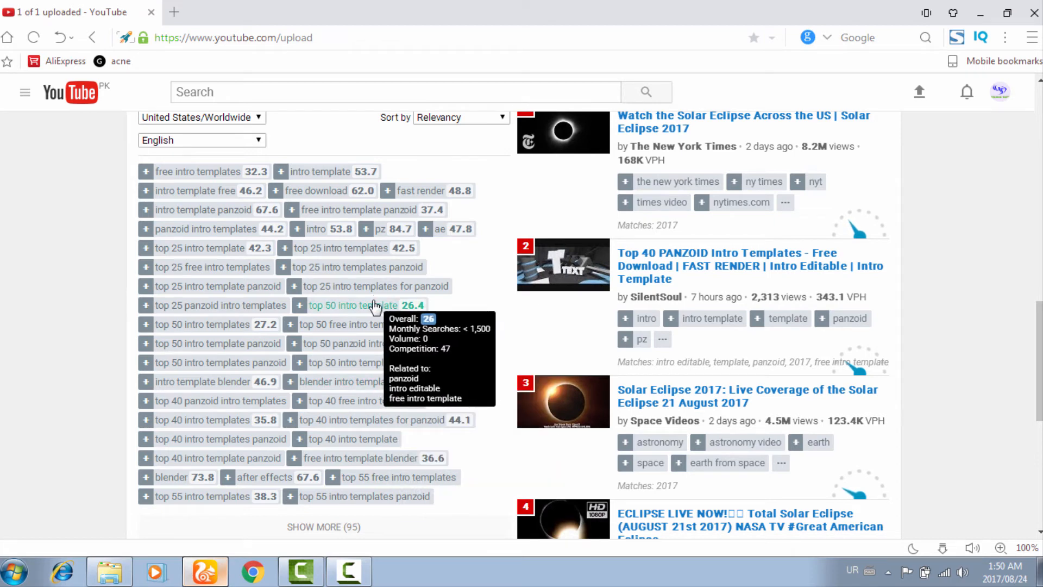
{"action": "mouse_move", "coordinate": [349, 382]}
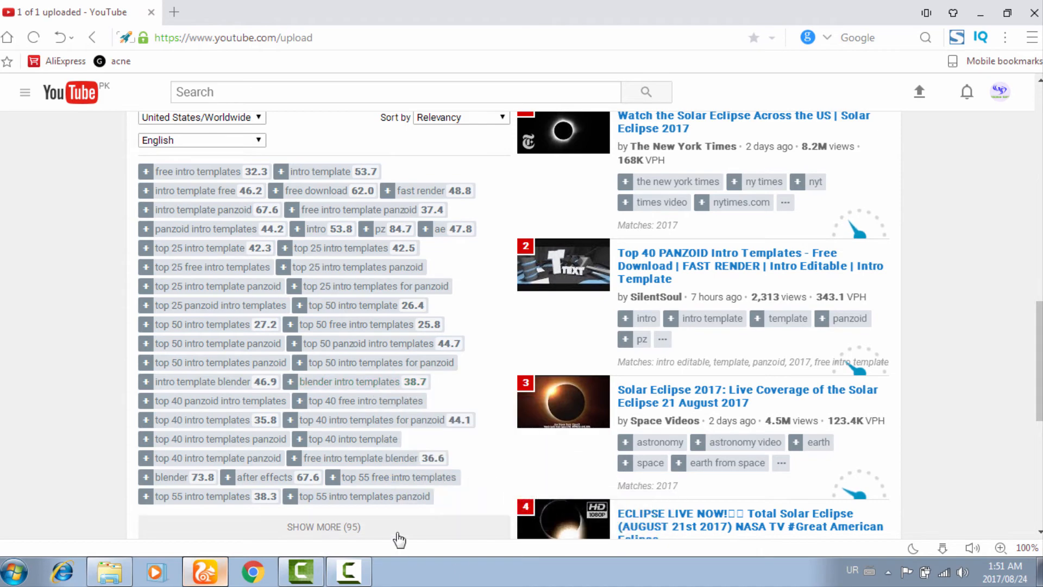
Step: Expand vidIQ's full recommended tag list with SHOW MORE (95)
{"action": "scroll", "scroll_direction": "down", "scroll_amount": 3}
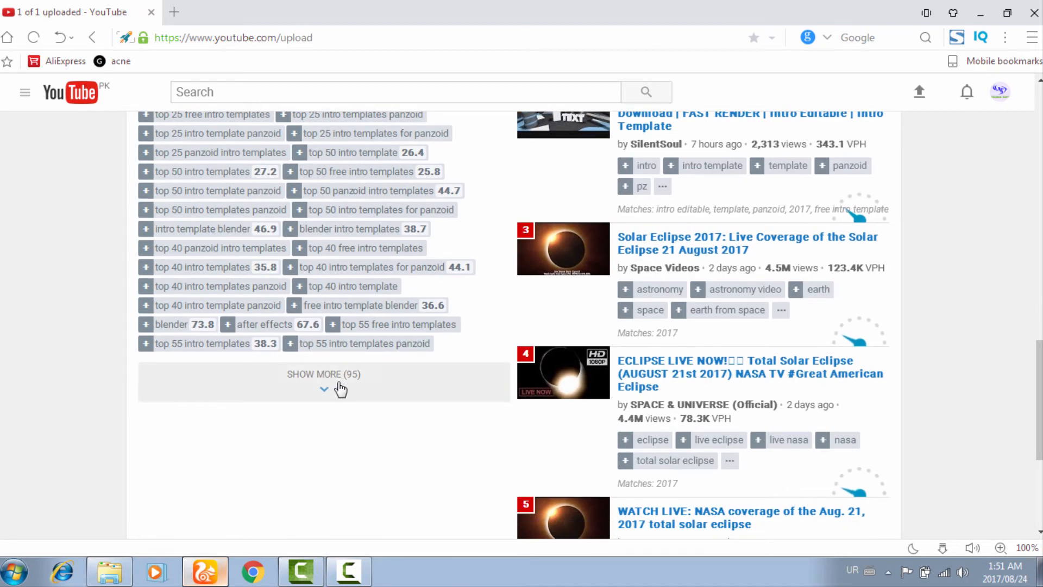
{"action": "left_click", "coordinate": [324, 374]}
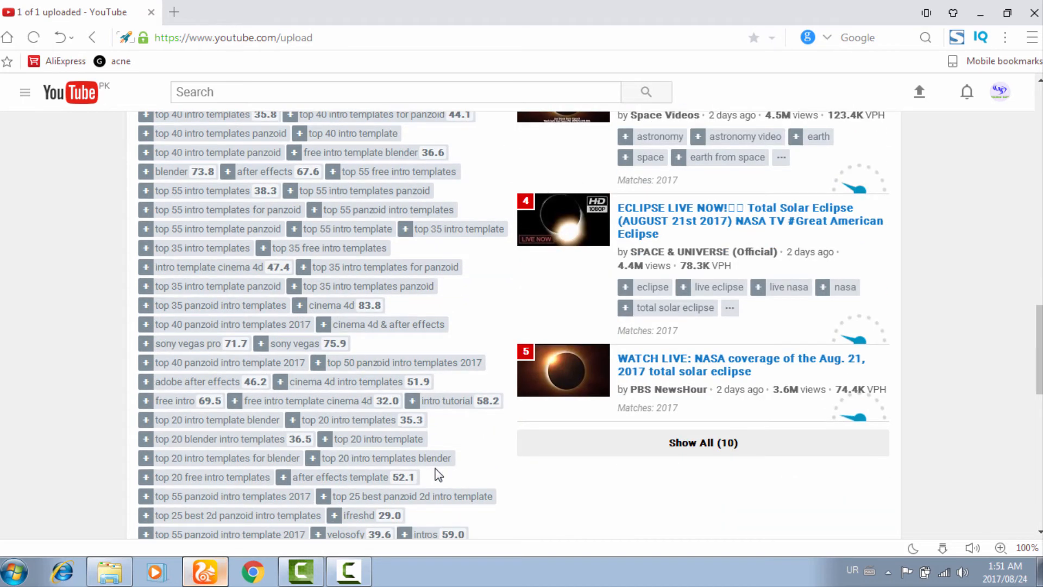
{"action": "scroll", "scroll_direction": "down", "scroll_amount": 3}
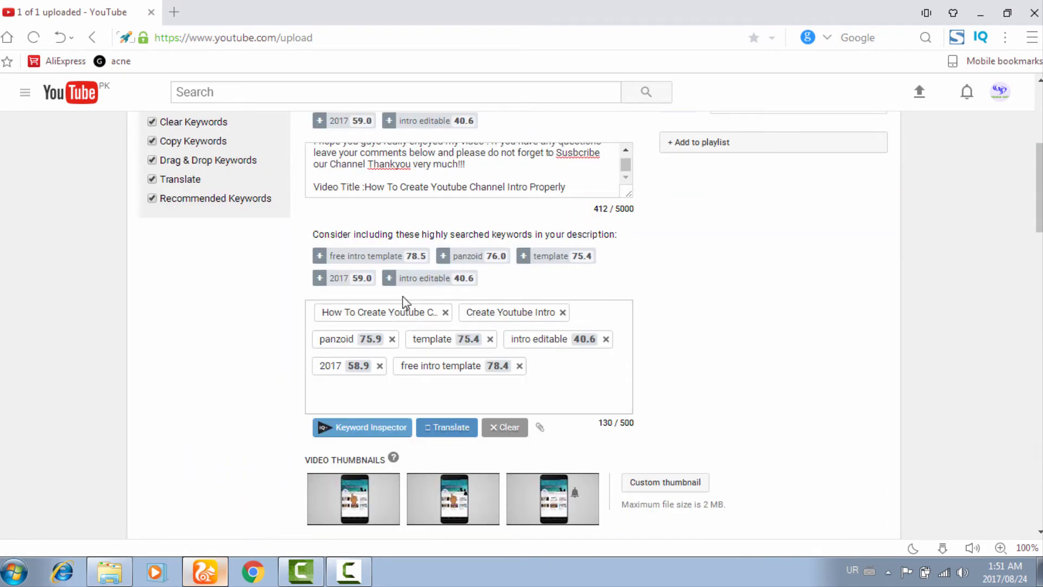
Step: Append 'free intro template', 'panzoid' and 'intro editable' keywords to the description
{"action": "left_click", "coordinate": [320, 255]}
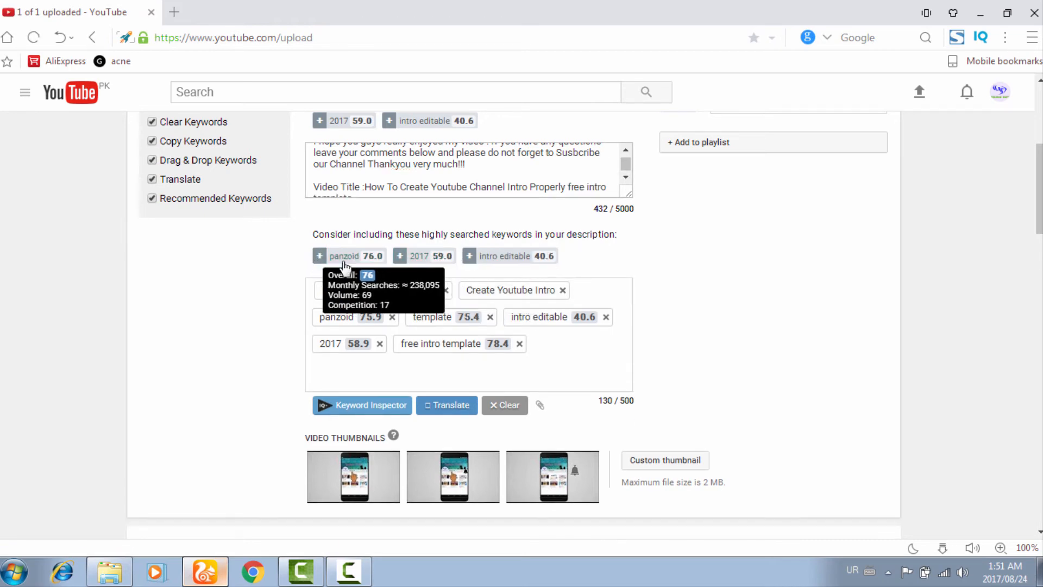
{"action": "left_click", "coordinate": [321, 255]}
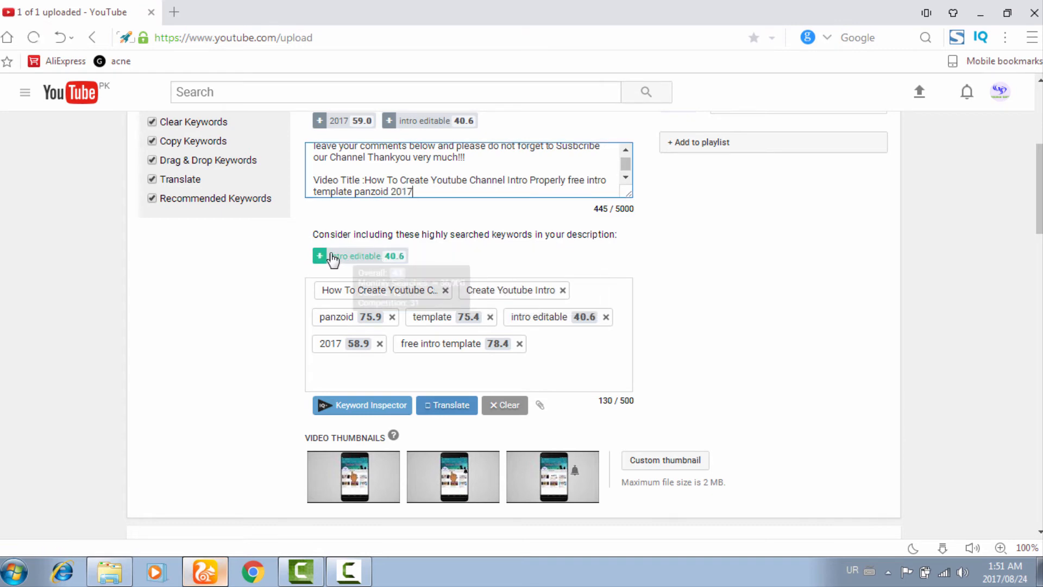
{"action": "left_click", "coordinate": [320, 255]}
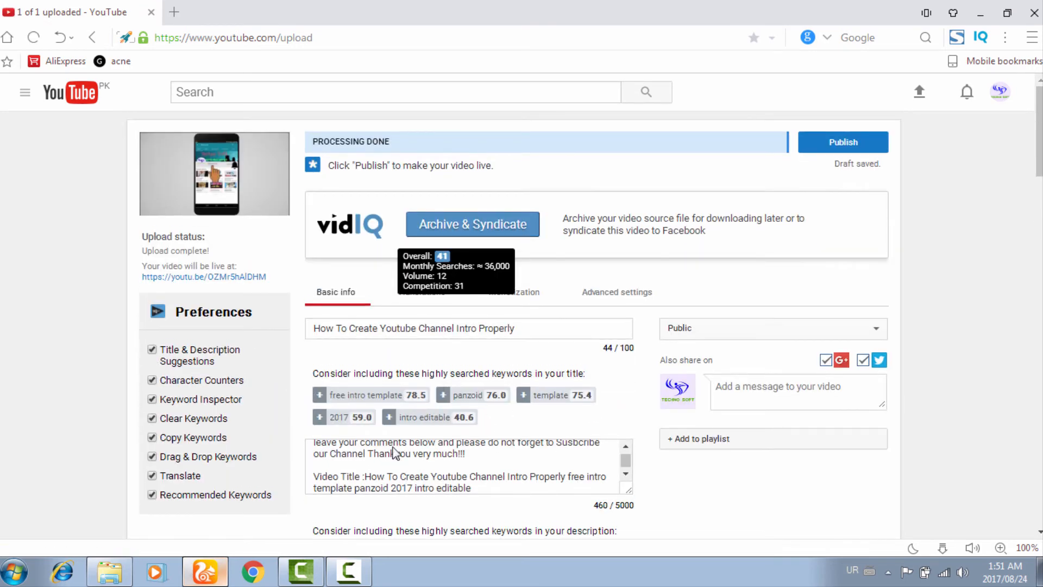
{"action": "mouse_move", "coordinate": [583, 413]}
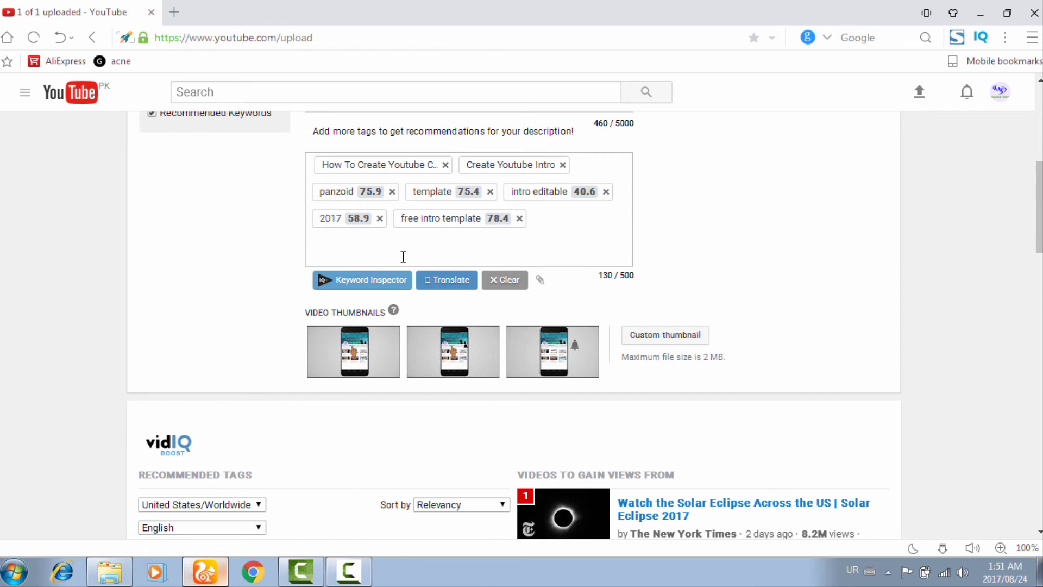
Step: Type 'Youtube Intro' into the tags box and browse vidIQ's recommended tags
{"action": "type", "text": "Youtube Intro"}
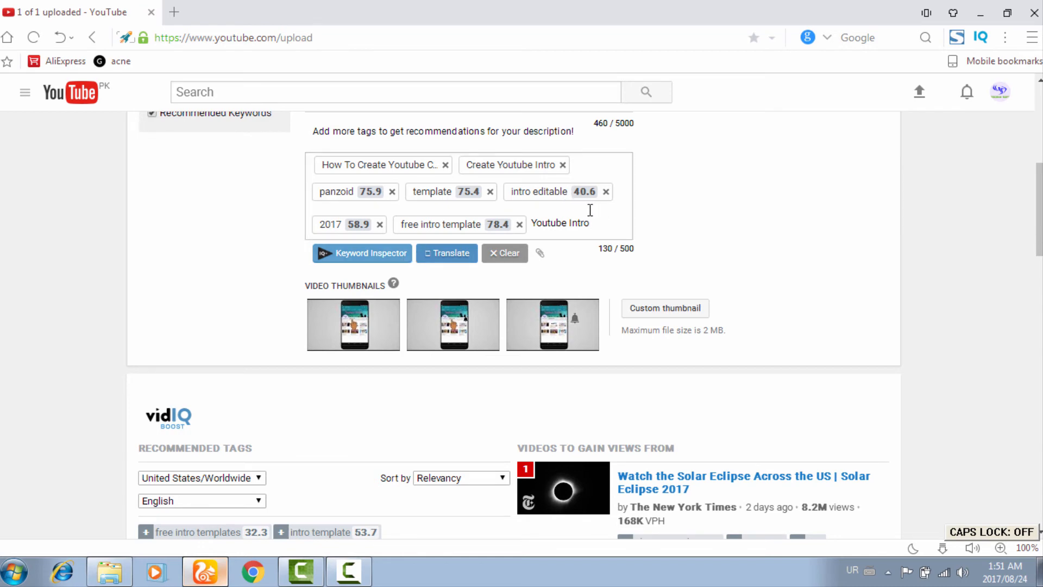
{"action": "scroll", "scroll_direction": "down", "scroll_amount": 3}
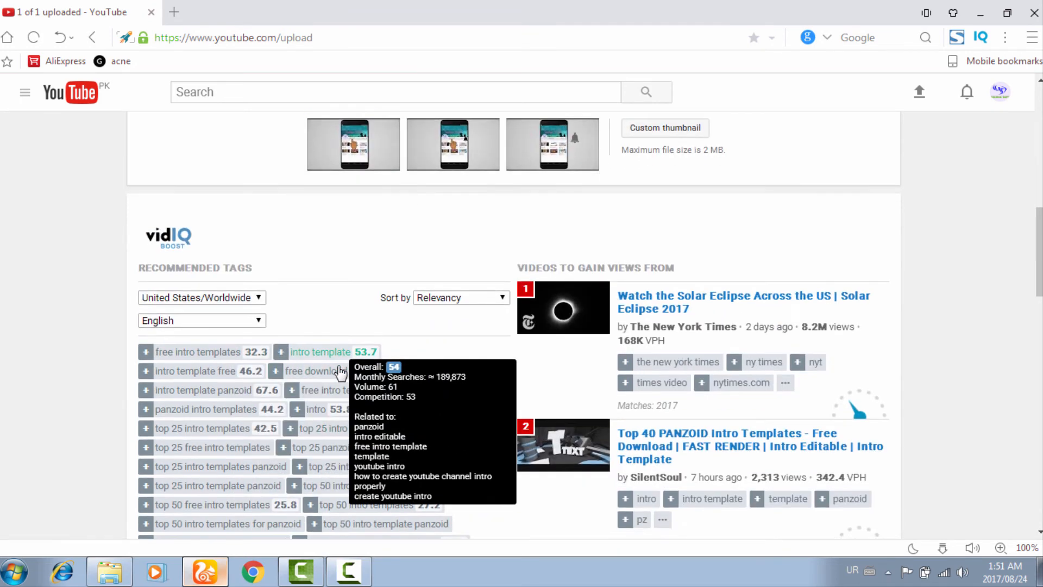
{"action": "scroll", "scroll_direction": "down", "scroll_amount": 3}
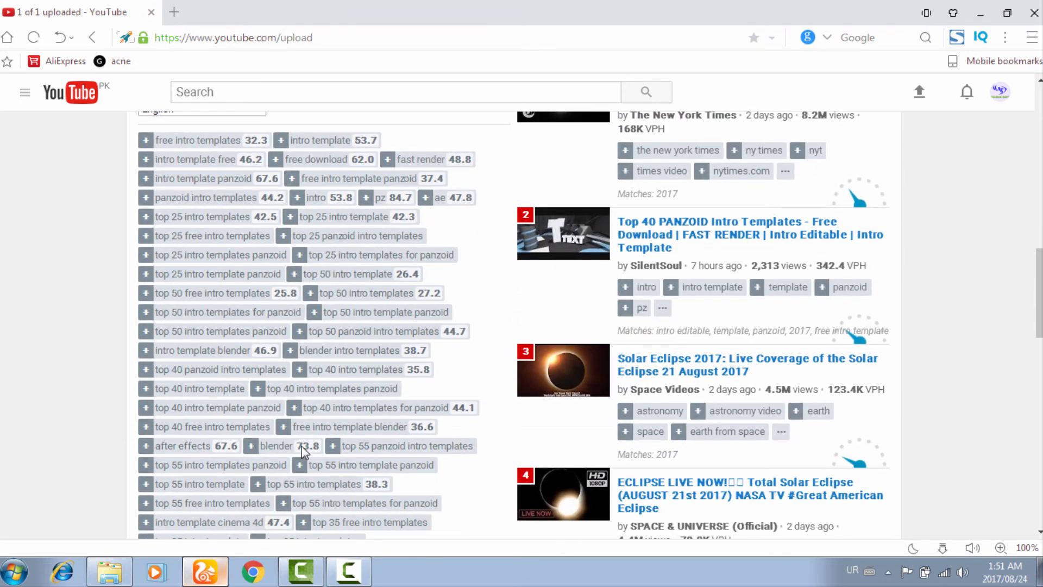
{"action": "mouse_move", "coordinate": [145, 312]}
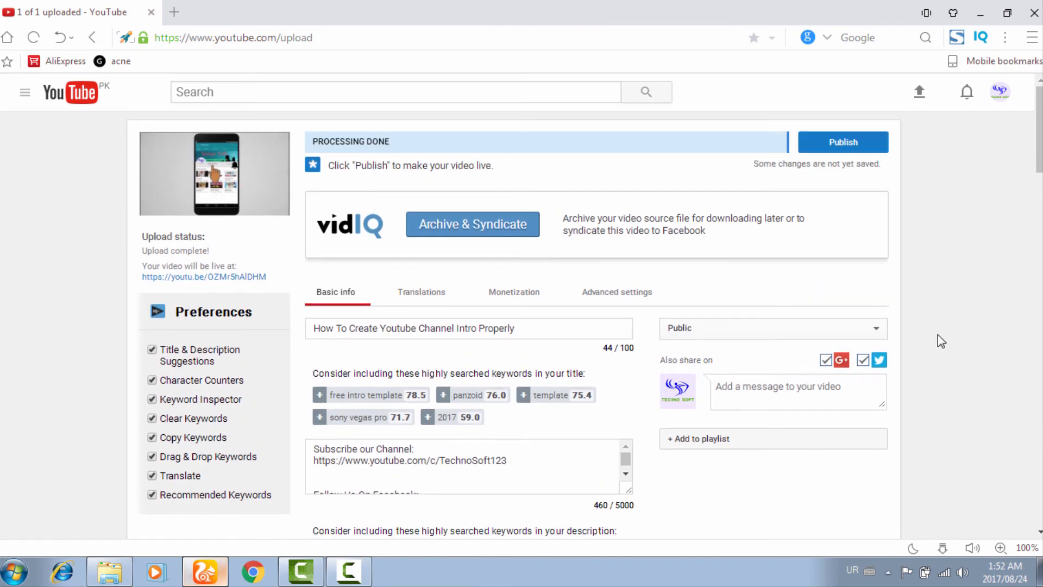
Step: Scroll down to the description keyword suggestions to add 'sony vegas pro'
{"action": "scroll", "scroll_direction": "down", "scroll_amount": 3}
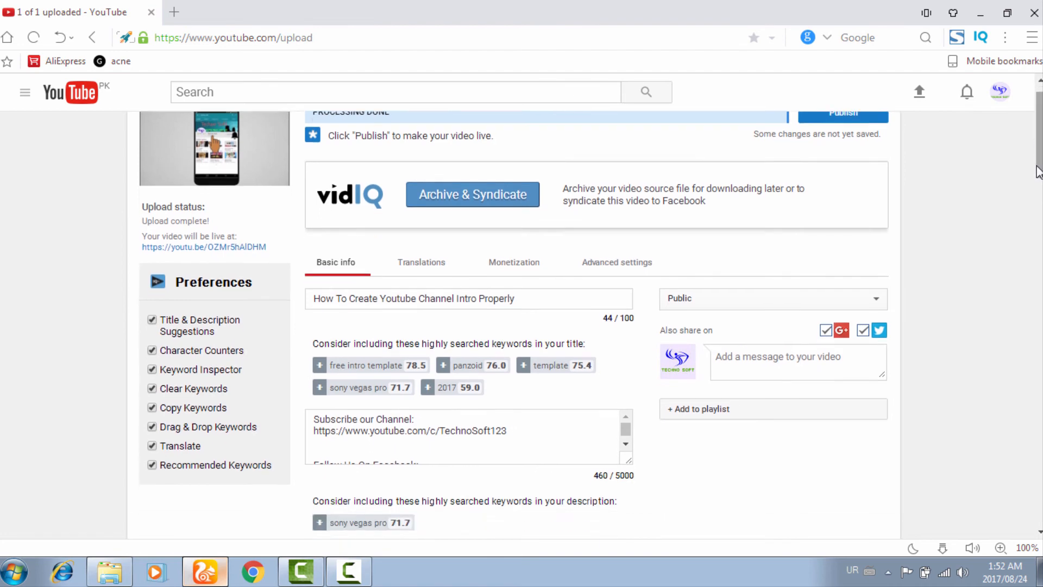
{"action": "scroll", "scroll_direction": "down", "scroll_amount": 3}
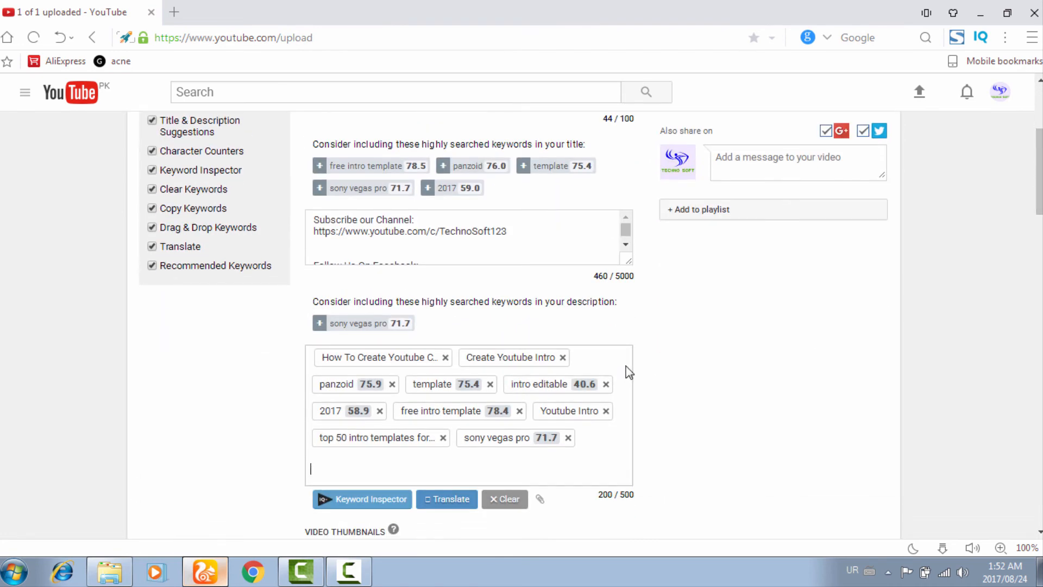
{"action": "scroll", "scroll_direction": "down", "scroll_amount": 3}
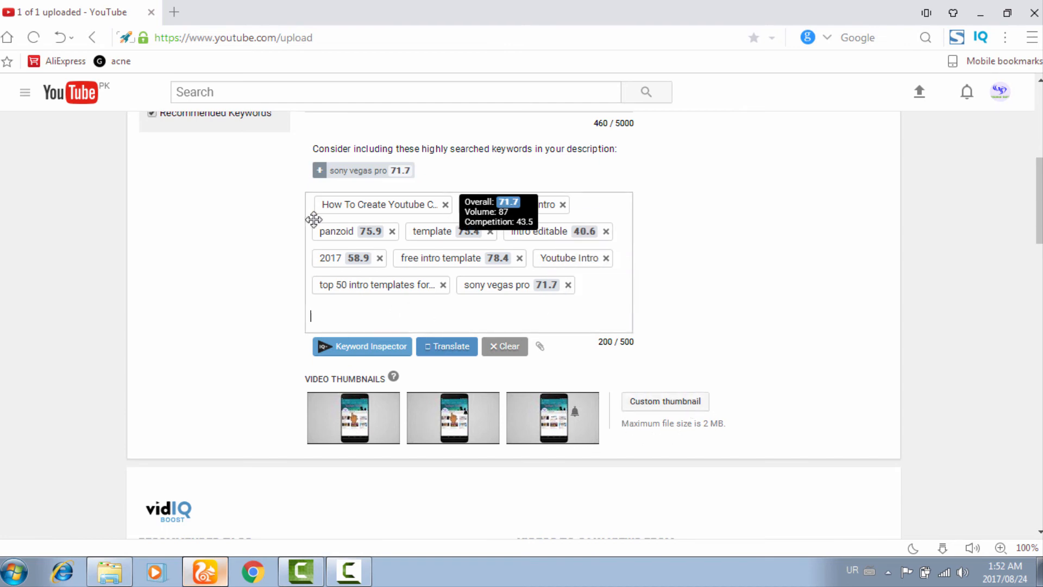
{"action": "scroll", "scroll_direction": "down", "scroll_amount": 3}
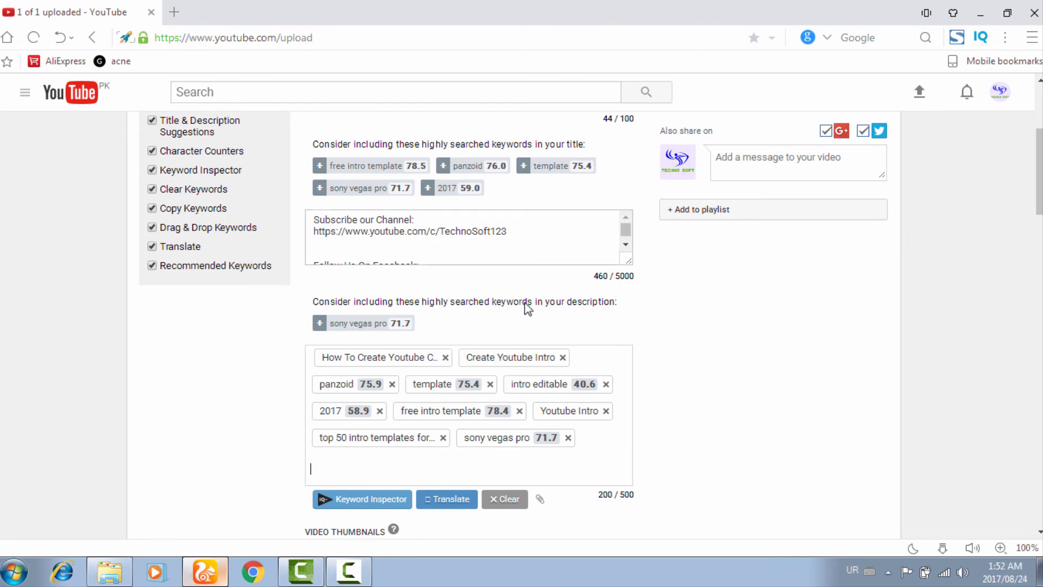
{"action": "mouse_move", "coordinate": [410, 233]}
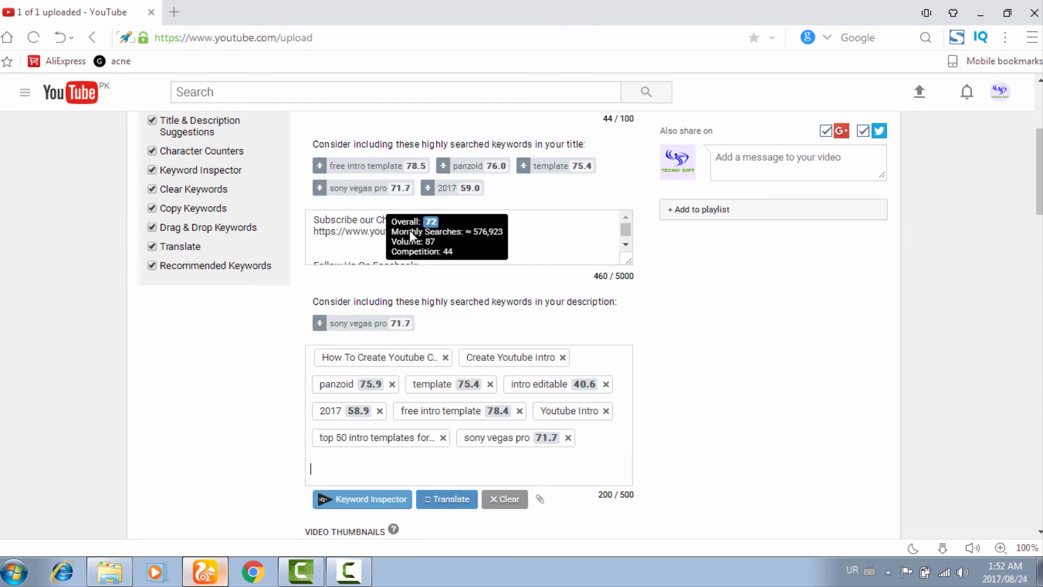
{"action": "scroll", "scroll_direction": "down", "scroll_amount": 3}
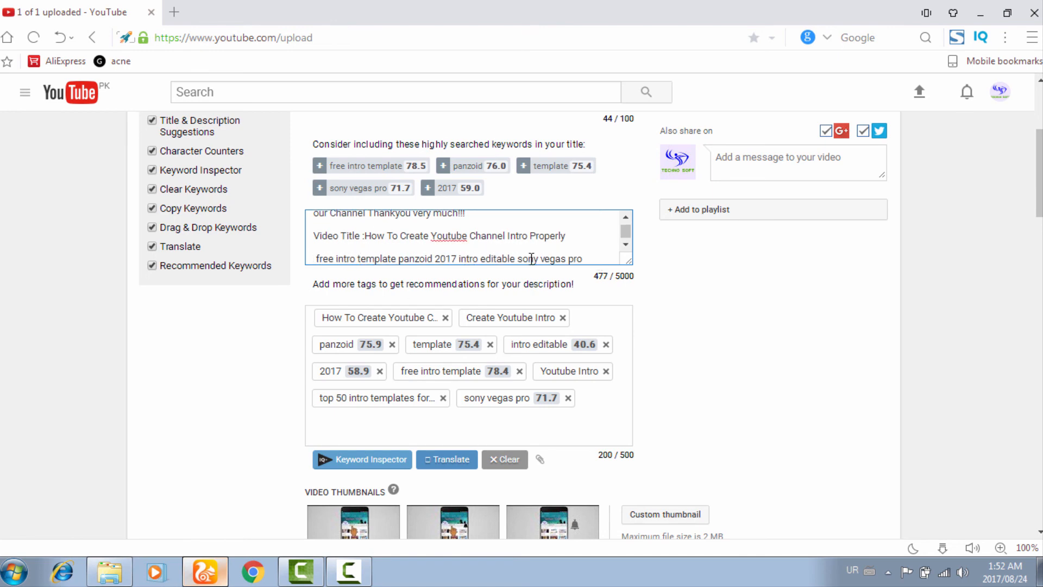
{"action": "mouse_move", "coordinate": [509, 274]}
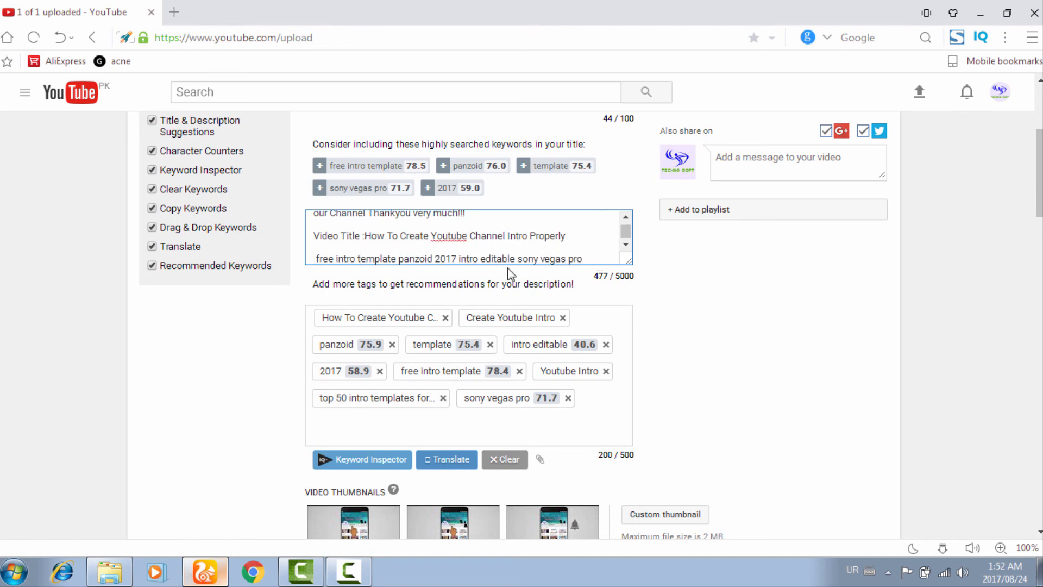
{"action": "scroll", "scroll_direction": "down", "scroll_amount": 3}
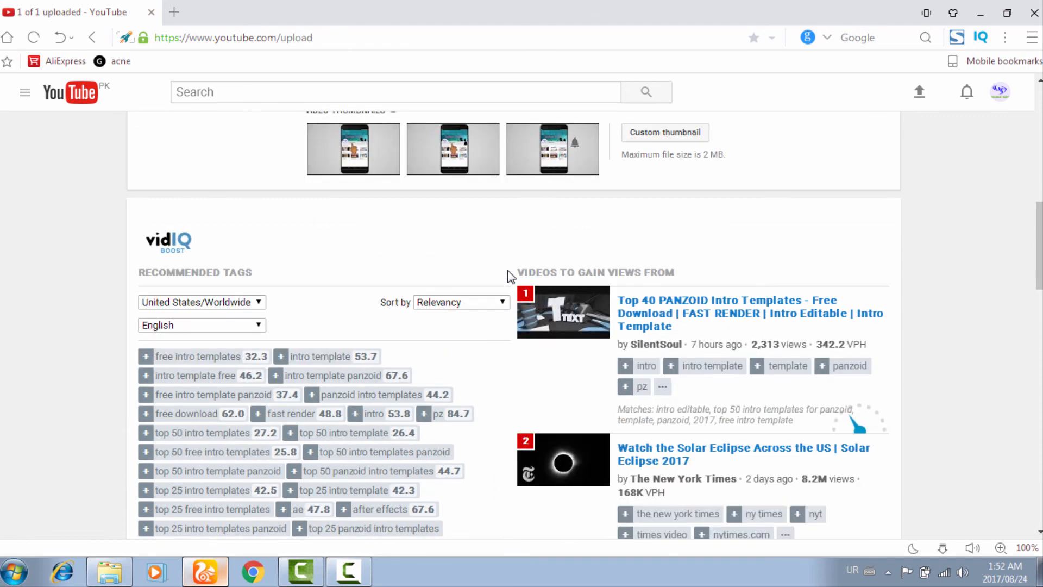
{"action": "scroll", "scroll_direction": "down", "scroll_amount": 3}
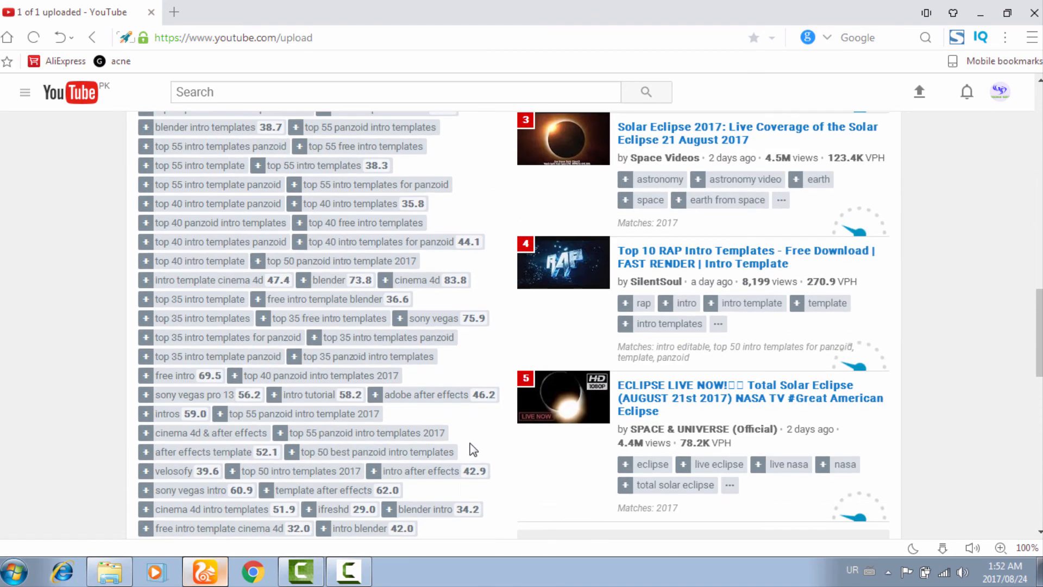
{"action": "scroll", "scroll_direction": "down", "scroll_amount": 3}
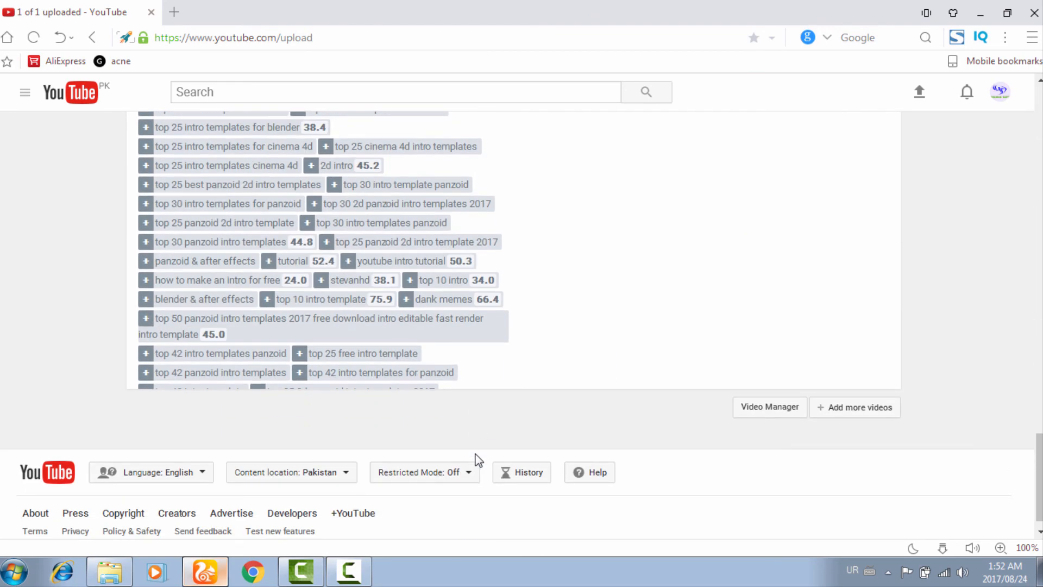